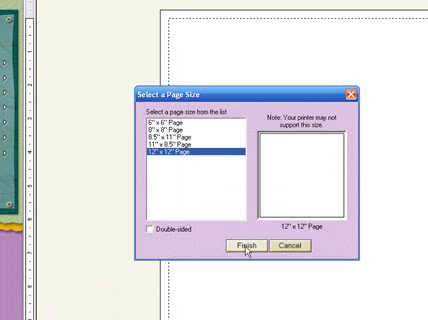
Create the 12 x 12 page and place the brown textured paper from the background papers folder
click(248, 244)
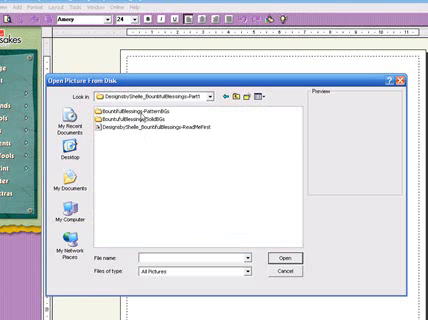
double_click(142, 104)
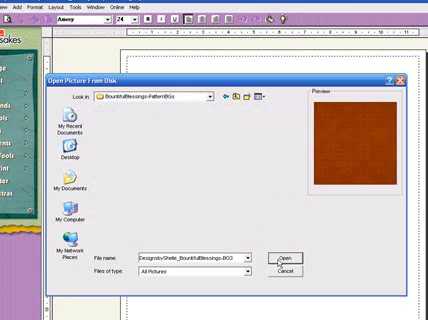
click(288, 258)
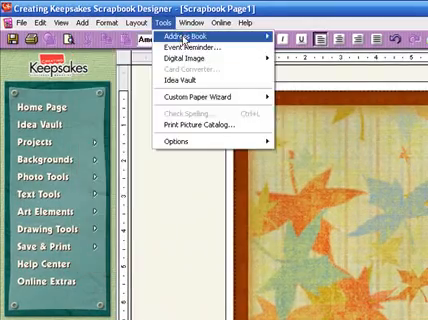
Add another picture, then crop the brown paper so more of the autumn leaves border shows
click(76, 20)
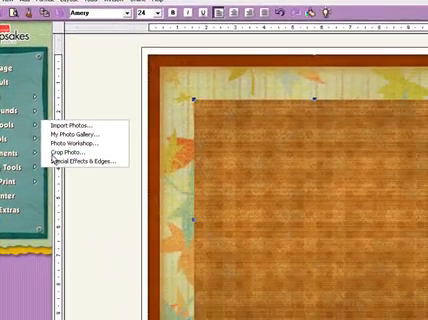
click(72, 156)
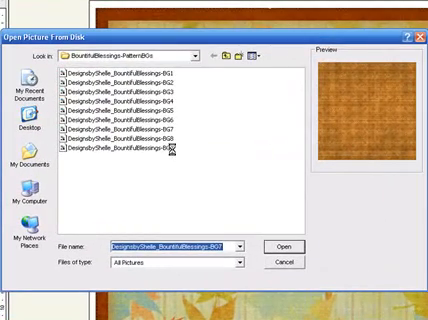
Import the green textured paper and crop it to a smaller rectangle on the page
click(150, 156)
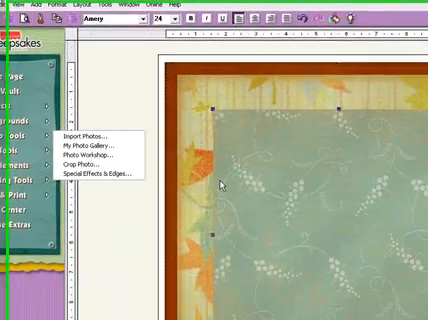
click(92, 160)
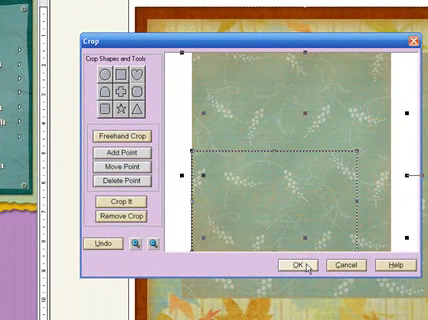
click(296, 266)
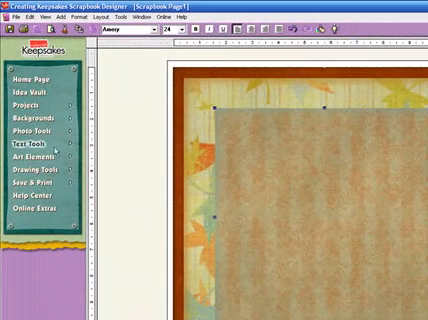
Crop the tan cardboard paper to a small piece and tilt it across the page
click(32, 122)
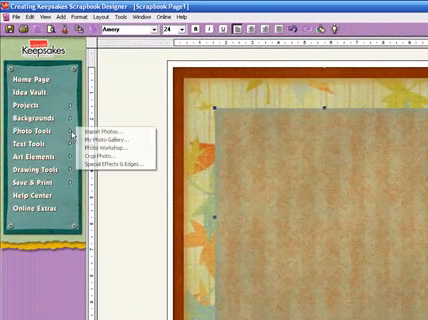
mouse_move(120, 140)
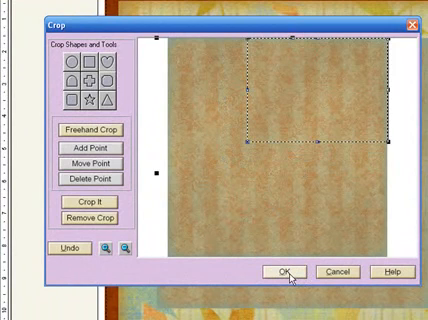
click(288, 272)
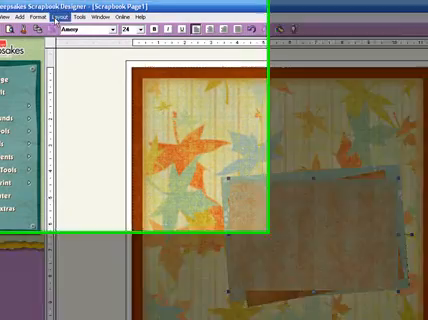
click(156, 18)
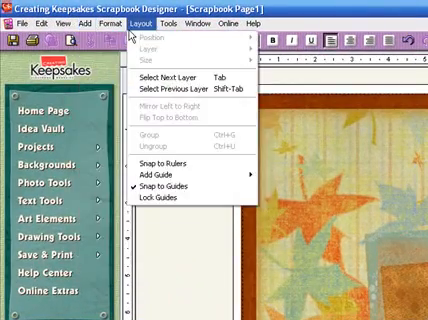
Change the stacking order of the selected paper layer via Arrange
click(104, 22)
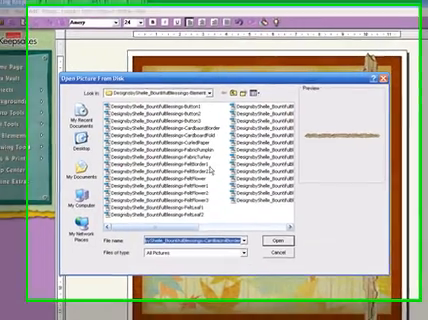
Scroll the picture file list to reach the felt leaf image
scroll(down, 3)
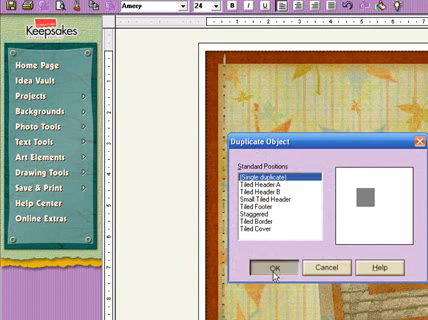
Duplicate the felt leaf with the default pattern so a copy layers over the frame corner
click(268, 268)
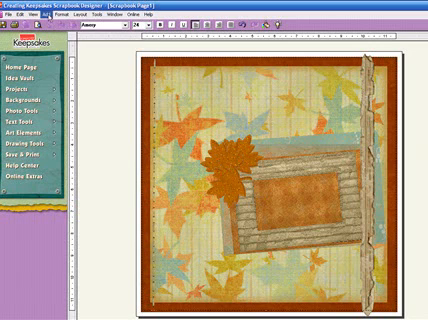
Add the cornfield photo behind the cardboard frame and zoom in on it
click(98, 16)
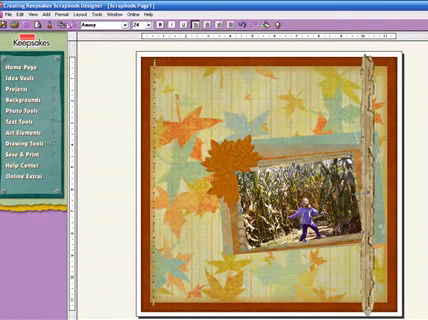
click(16, 8)
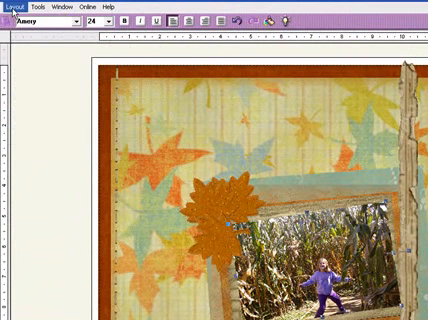
click(16, 8)
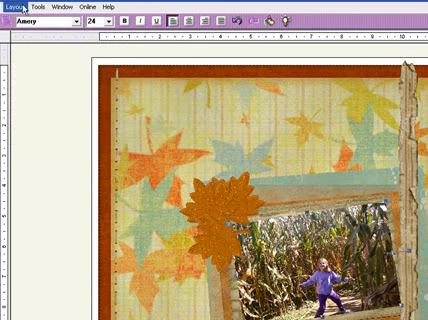
click(14, 8)
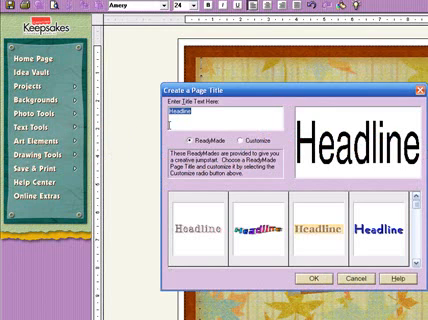
Enter 'Pump' as the start of the page title text
text(Pump)
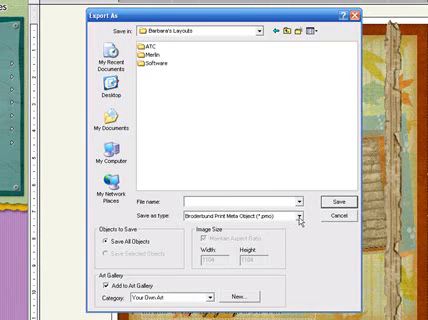
Set the export type to JPEG and name the file 'Pumpkin'
click(296, 216)
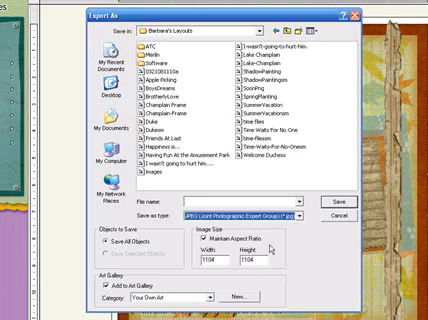
text(Pumpkin P)
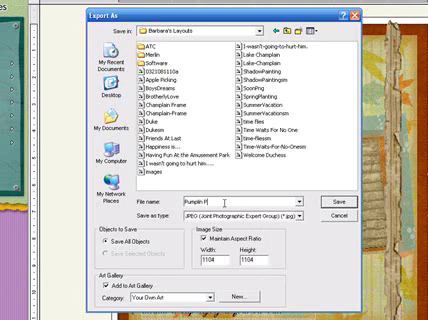
key(BackSpace)
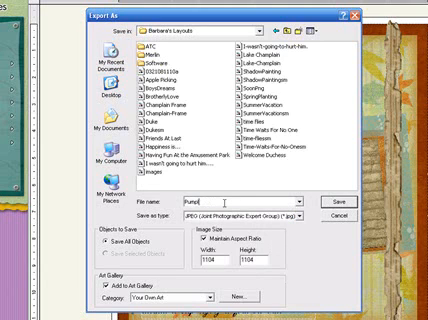
text(kin)
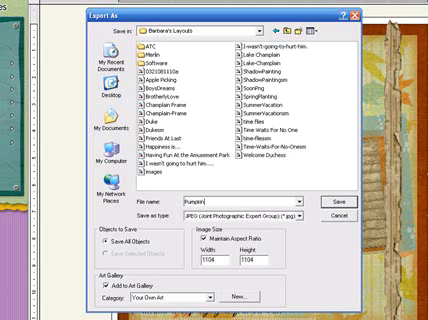